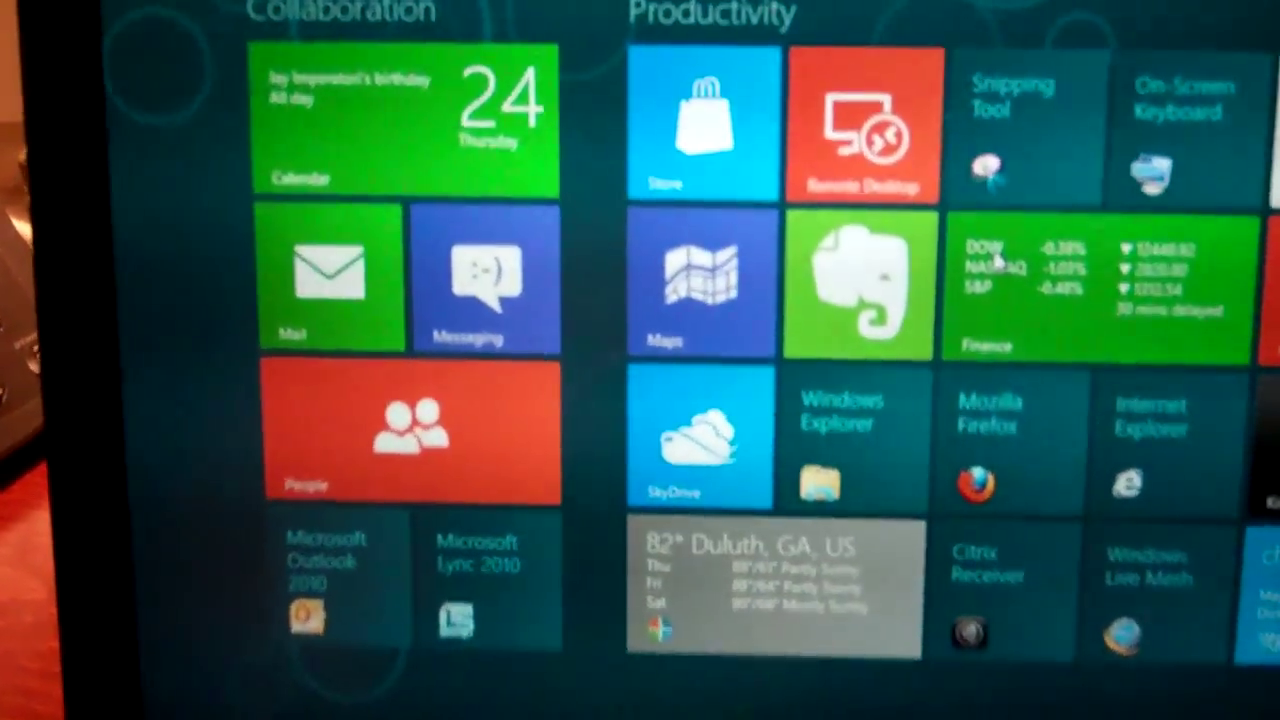
Step: Browse the Start screen tiles, then enter the Mail inbox and scroll to the TheDogTrainingSecret.com message
{"action": "scroll", "scroll_direction": "right", "scroll_amount": 3}
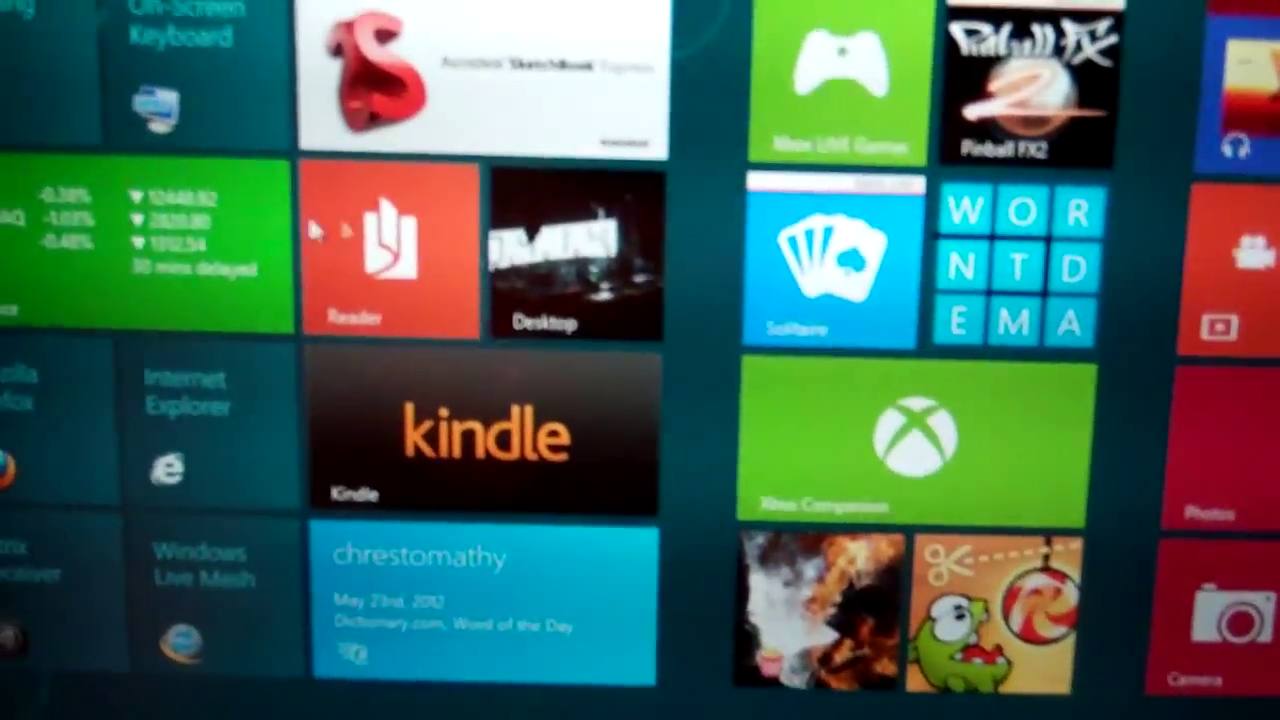
{"action": "scroll", "scroll_direction": "left", "scroll_amount": 3}
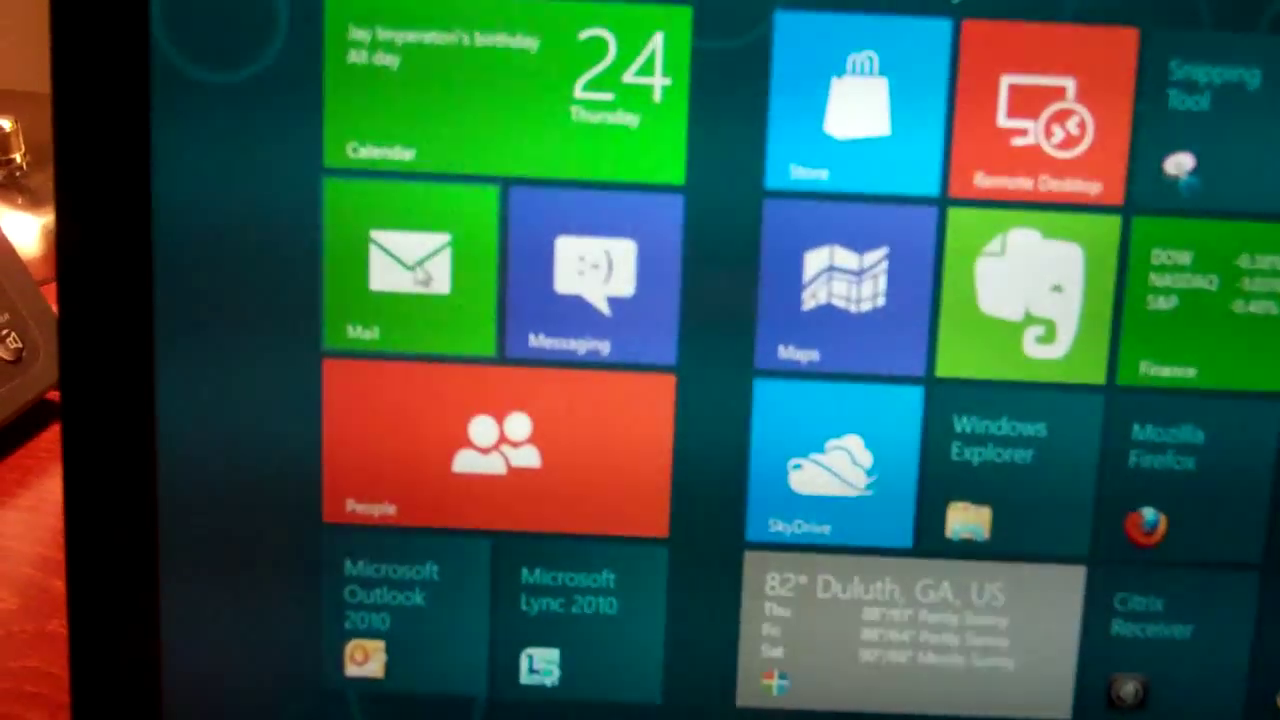
{"action": "left_click", "coordinate": [408, 276]}
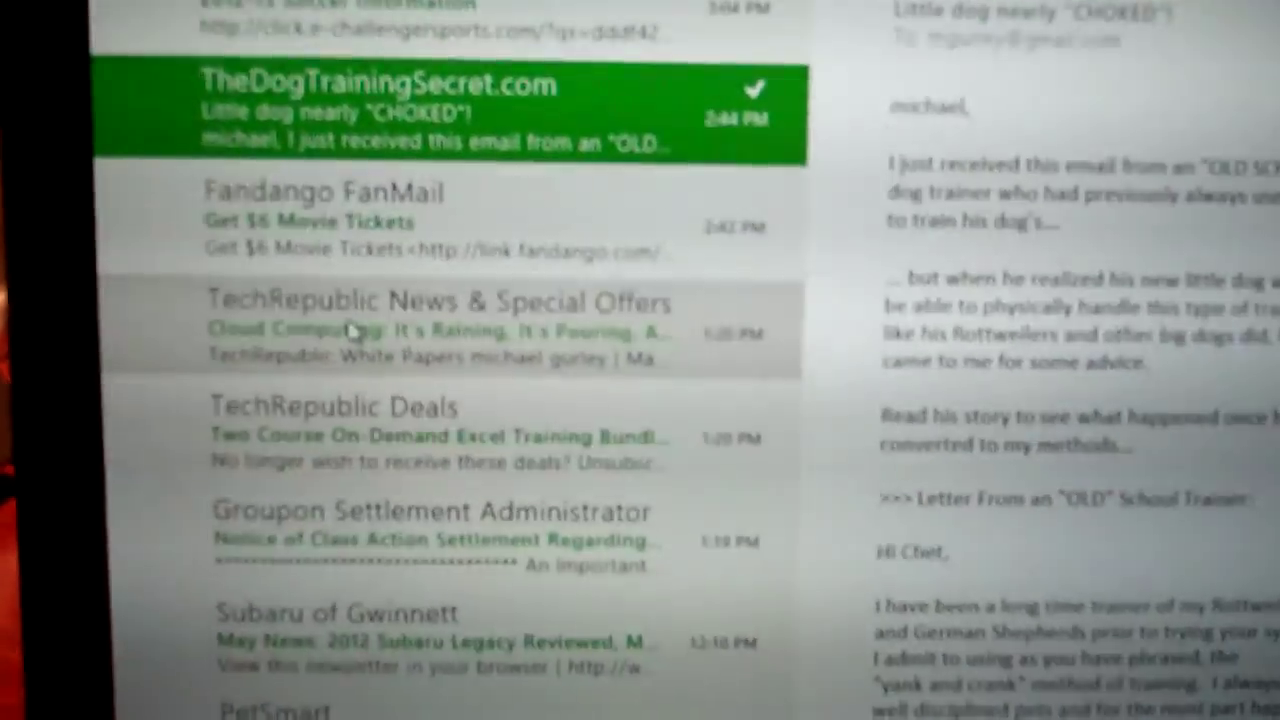
{"action": "scroll", "scroll_direction": "up", "scroll_amount": 3}
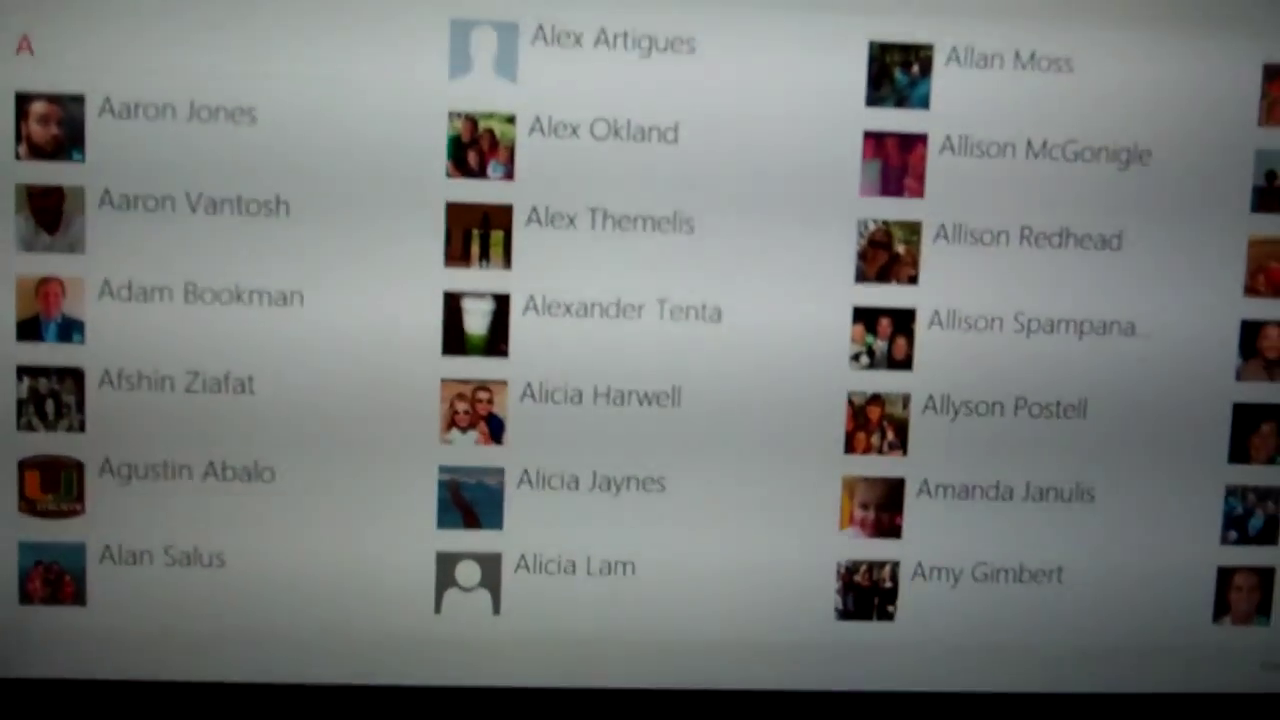
Step: Scroll right through the alphabetical People contact grid
{"action": "scroll", "scroll_direction": "right", "scroll_amount": 3}
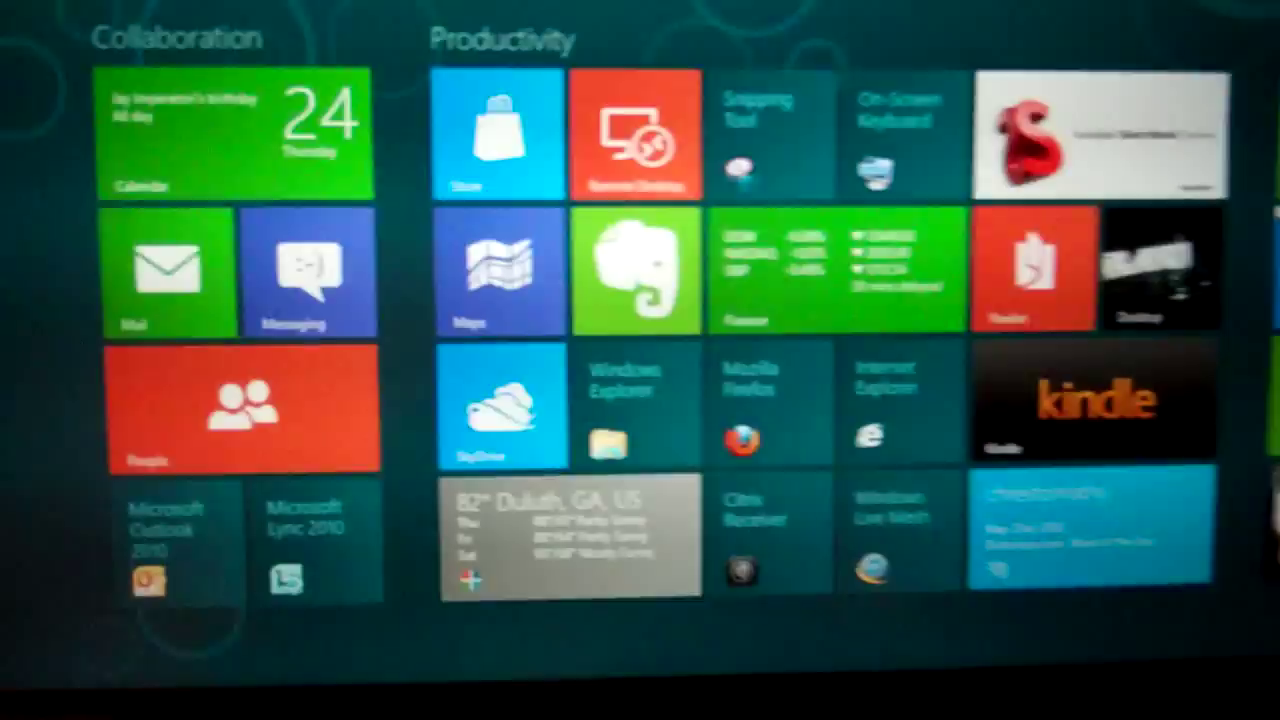
{"action": "scroll", "scroll_direction": "right", "scroll_amount": 3}
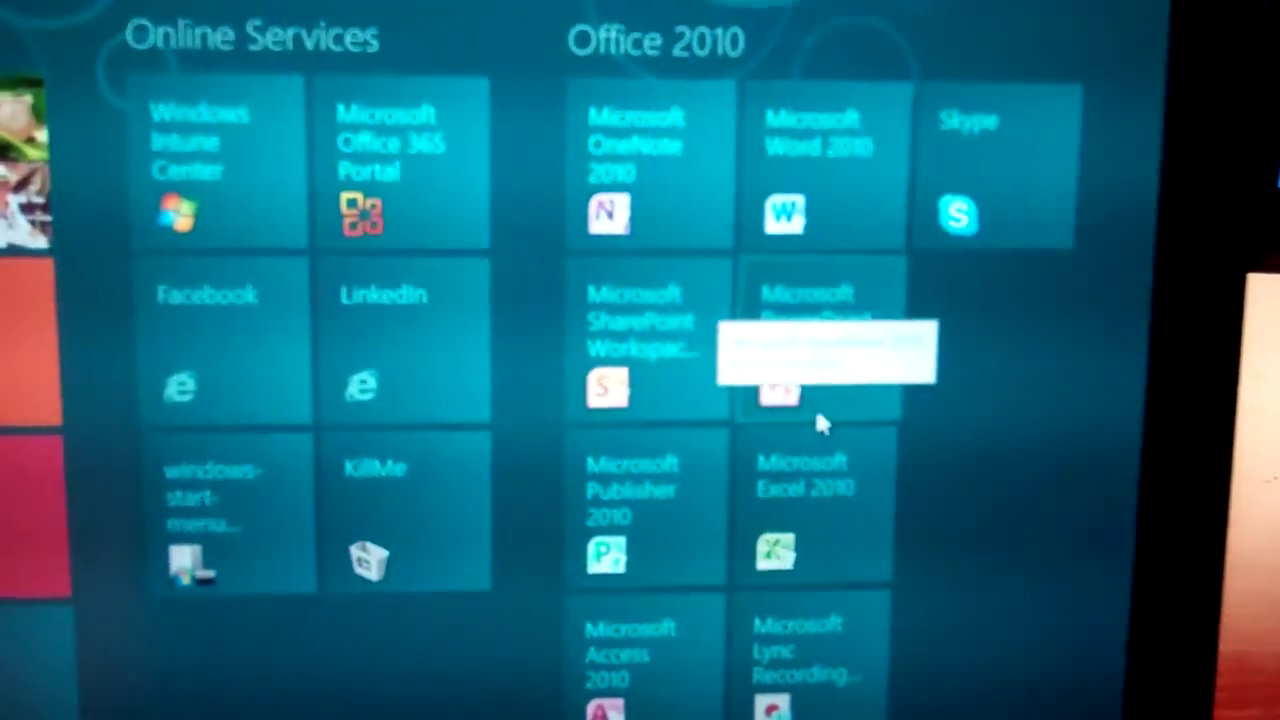
{"action": "scroll", "scroll_direction": "left", "scroll_amount": 3}
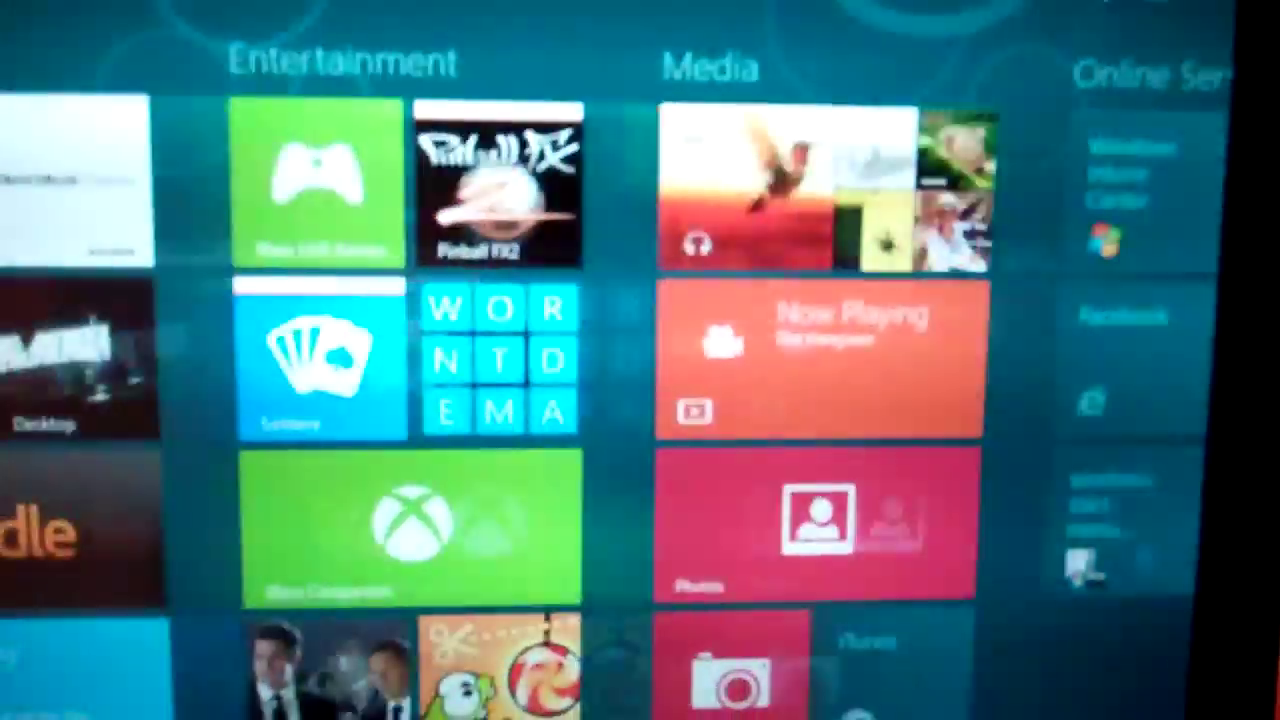
{"action": "scroll", "scroll_direction": "left", "scroll_amount": 3}
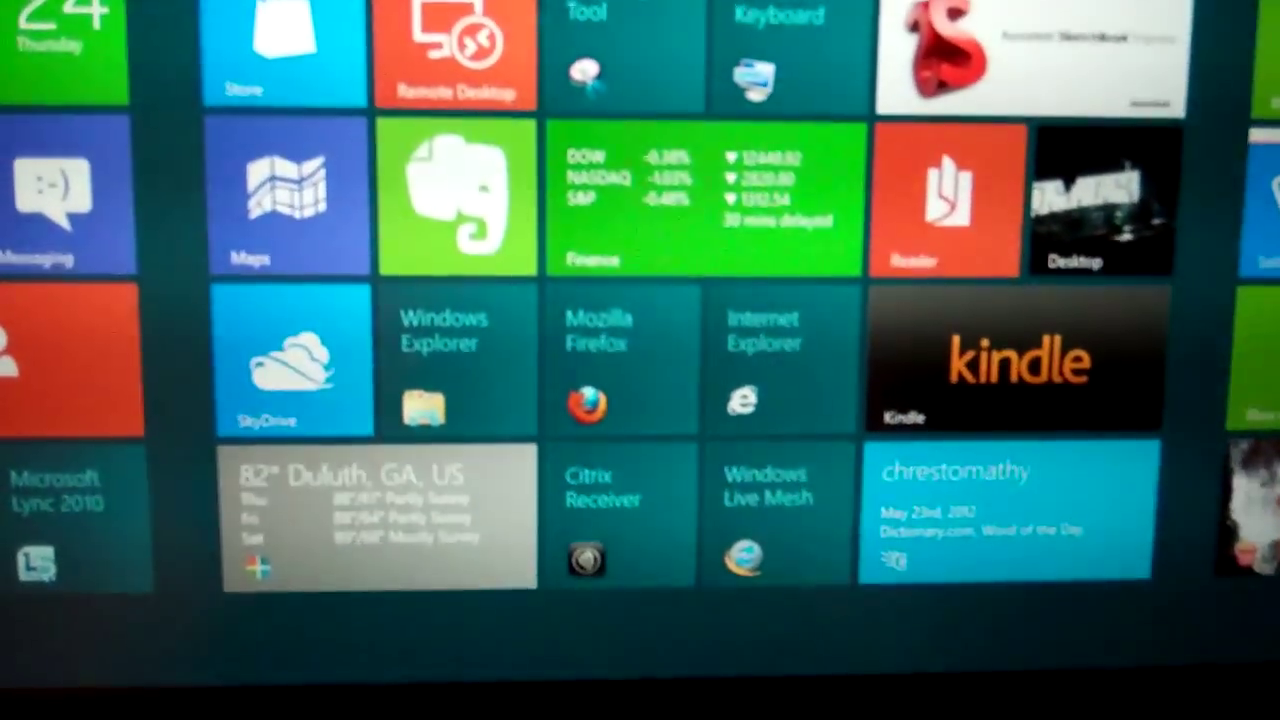
{"action": "scroll", "scroll_direction": "right", "scroll_amount": 3}
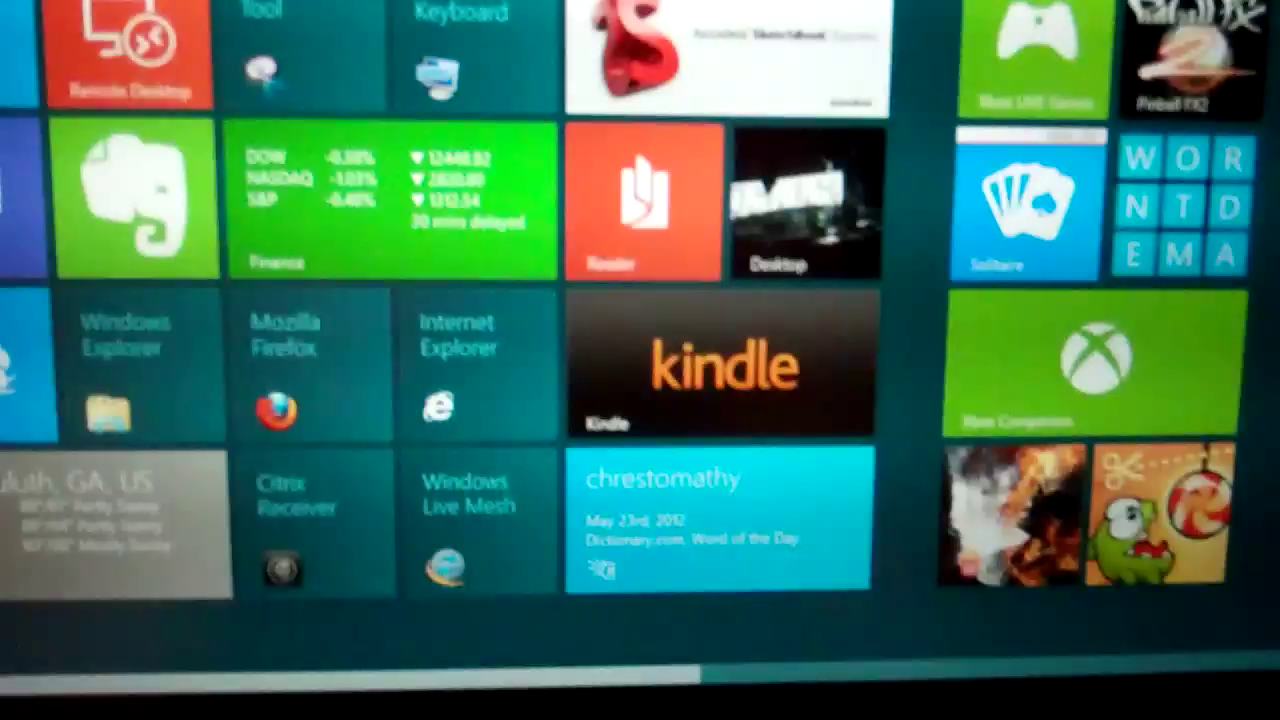
{"action": "scroll", "scroll_direction": "right", "scroll_amount": 3}
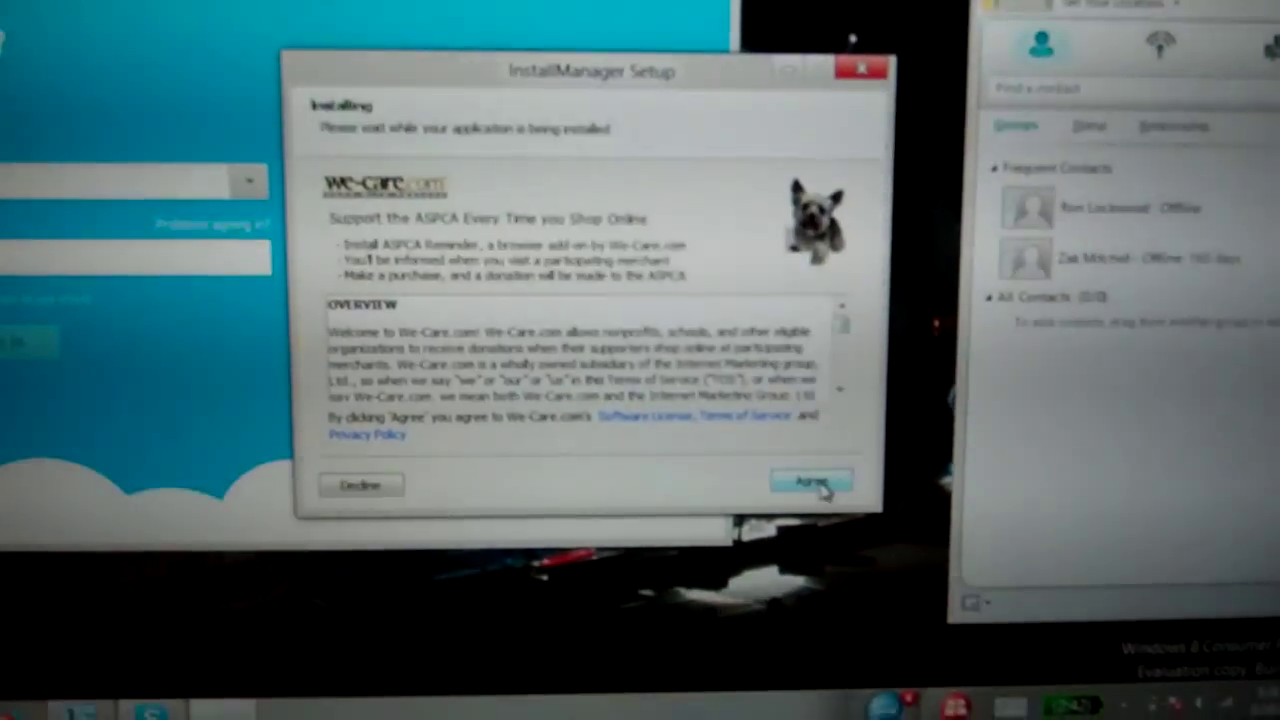
Step: Agree to the We-Care add-on offer in the InstallManager Setup dialog
{"action": "left_click", "coordinate": [810, 482]}
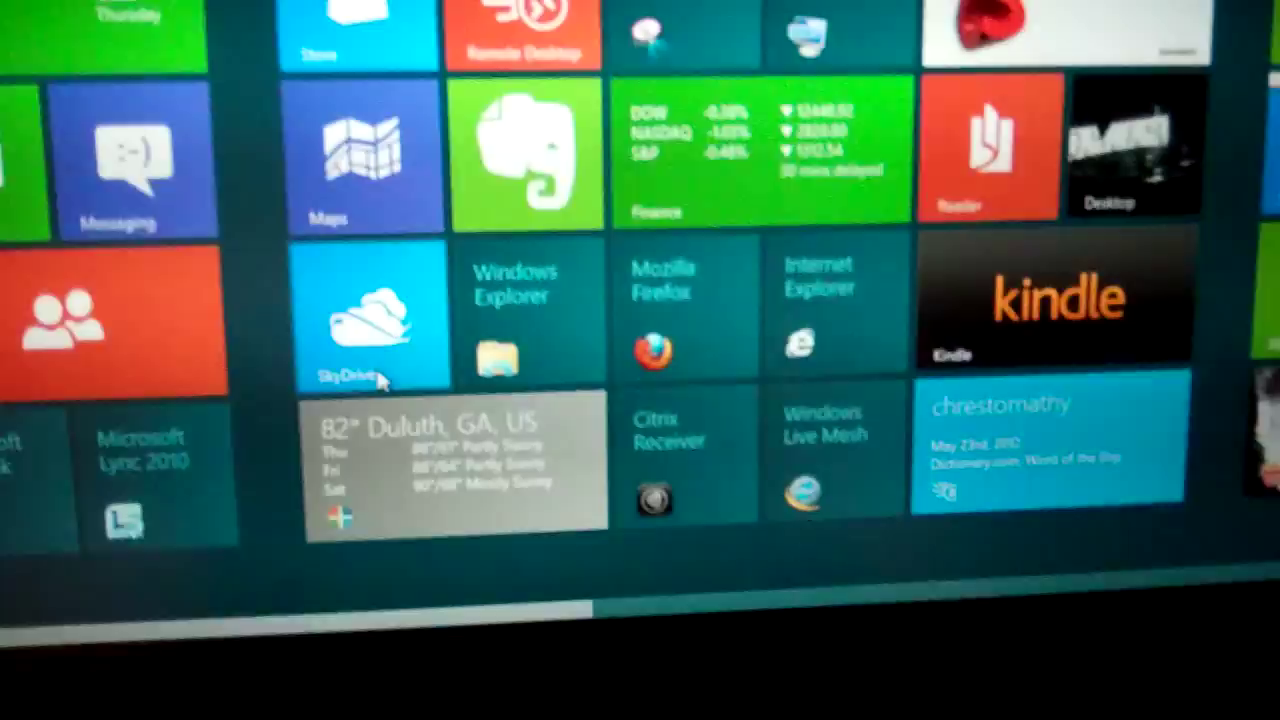
{"action": "scroll", "scroll_direction": "right", "scroll_amount": 3}
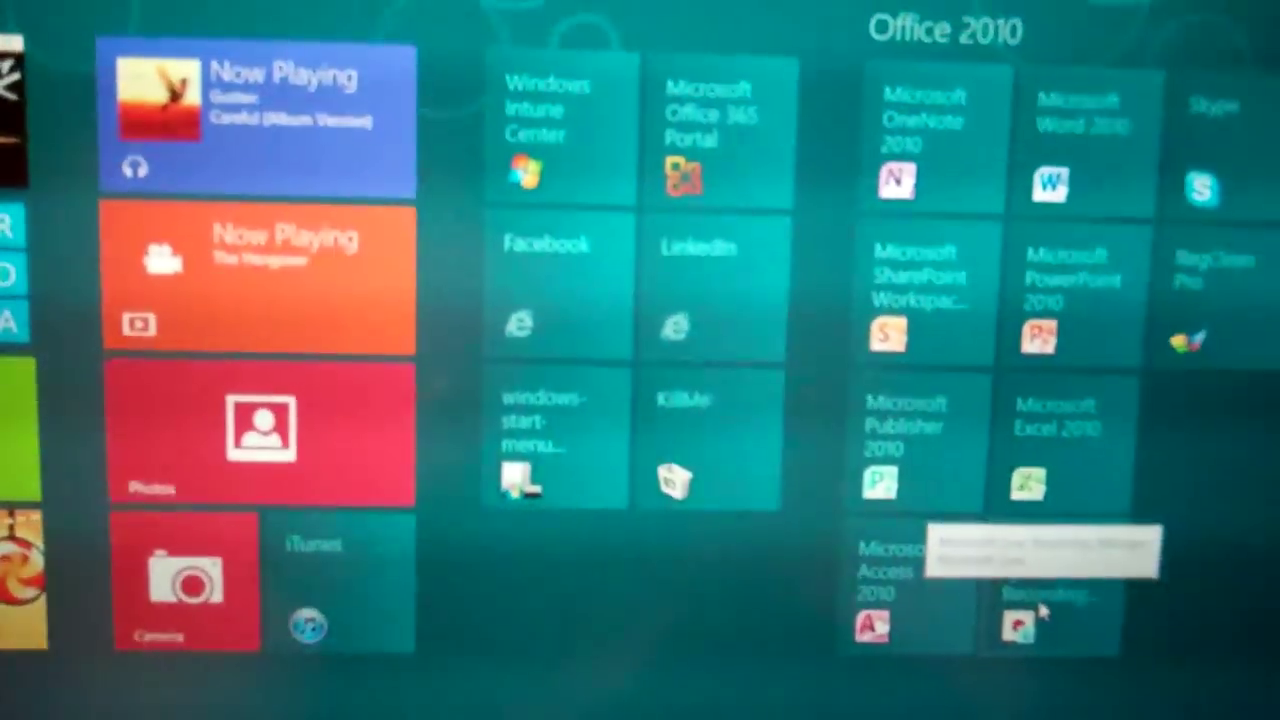
{"action": "scroll", "scroll_direction": "left", "scroll_amount": 3}
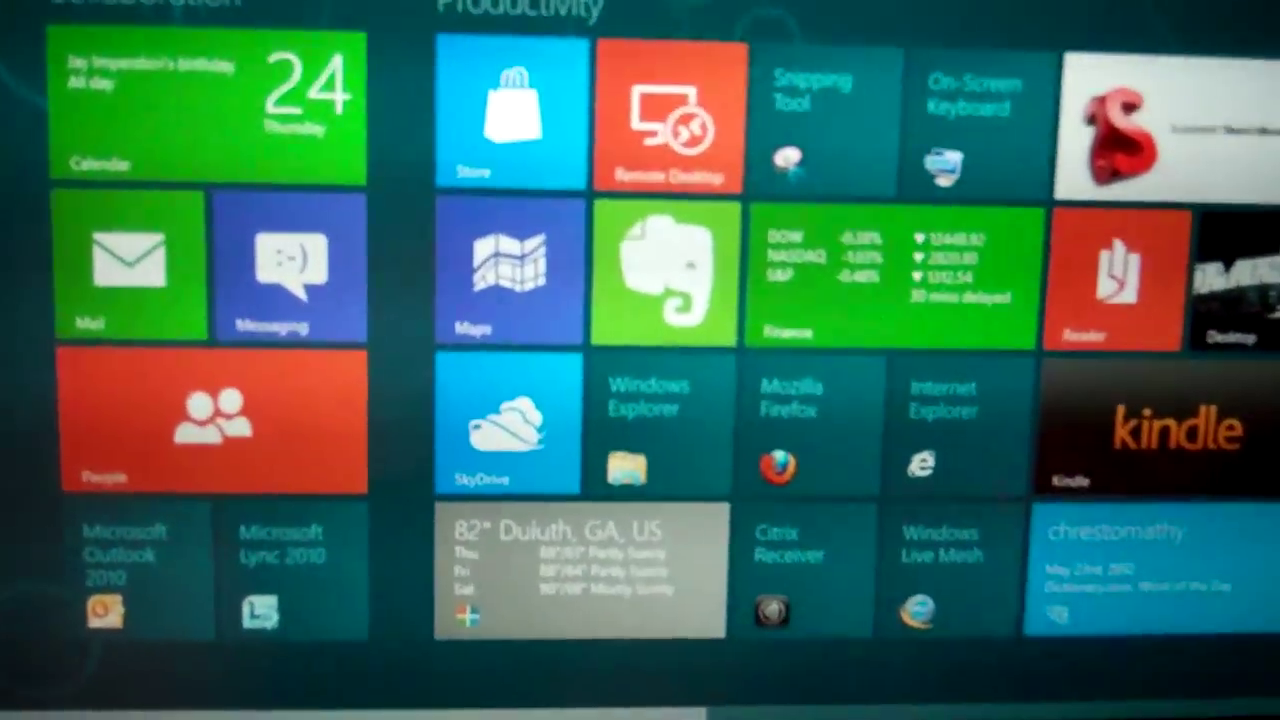